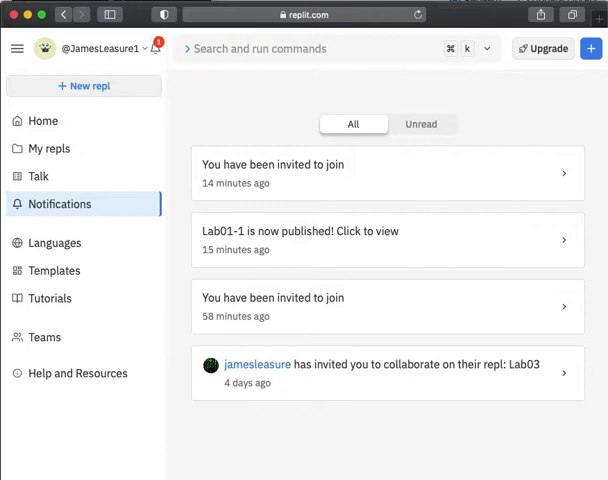
# Go from the Teams area to the personal My repls list, still empty of multiplayer repls.
pyautogui.click(44, 336)
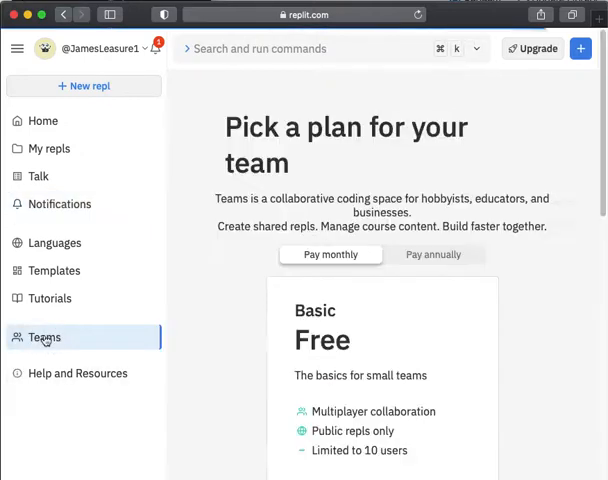
pyautogui.moveTo(44, 348)
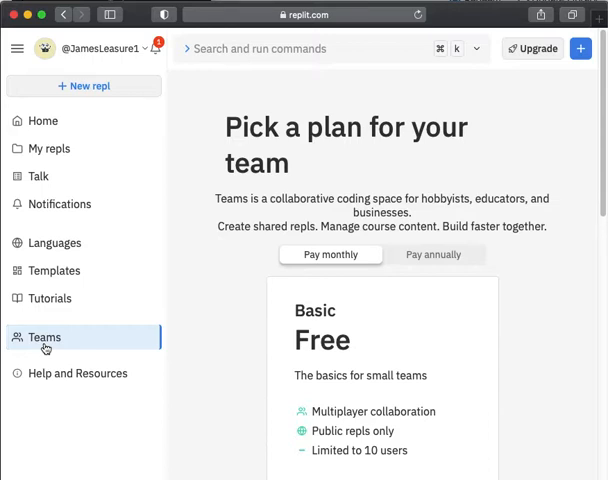
pyautogui.moveTo(64, 270)
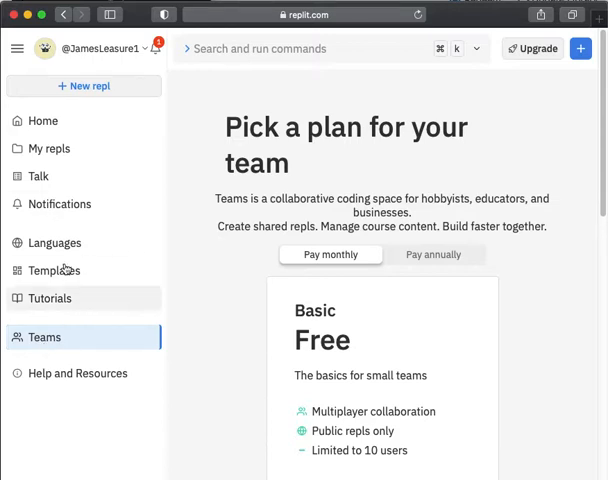
pyautogui.click(50, 148)
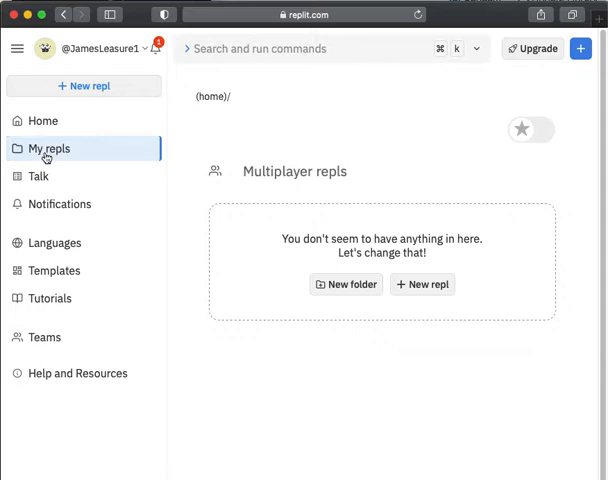
# Show the notifications feed with the new Sp21LeasIT1050 team invitation.
pyautogui.click(60, 204)
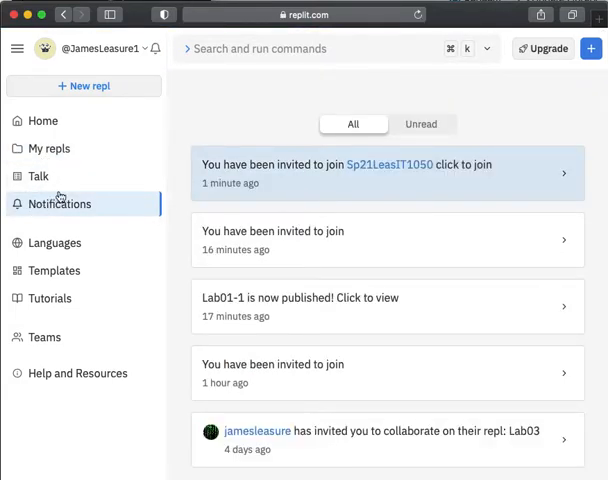
pyautogui.moveTo(220, 216)
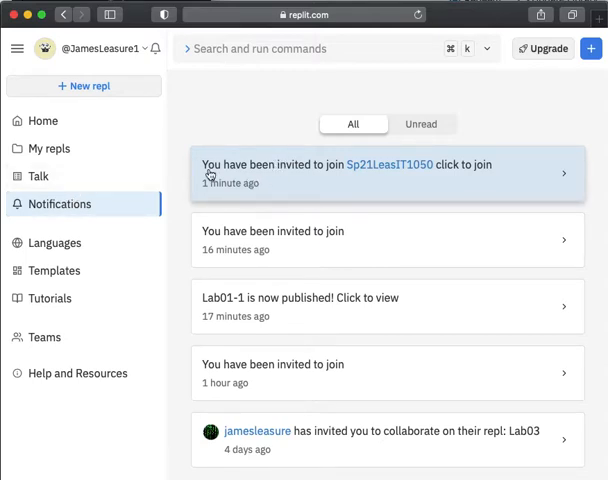
pyautogui.moveTo(388, 164)
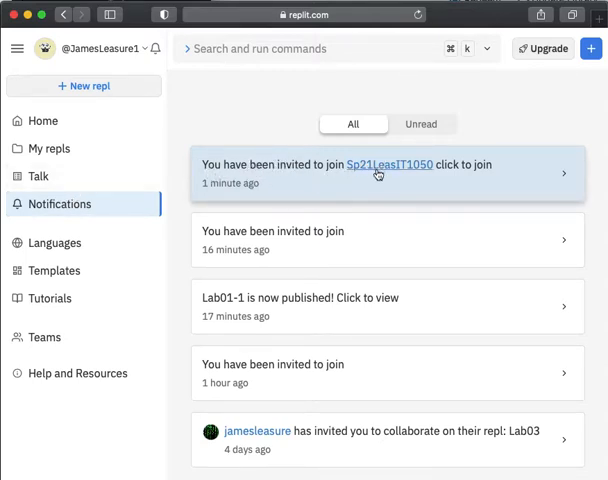
pyautogui.moveTo(360, 184)
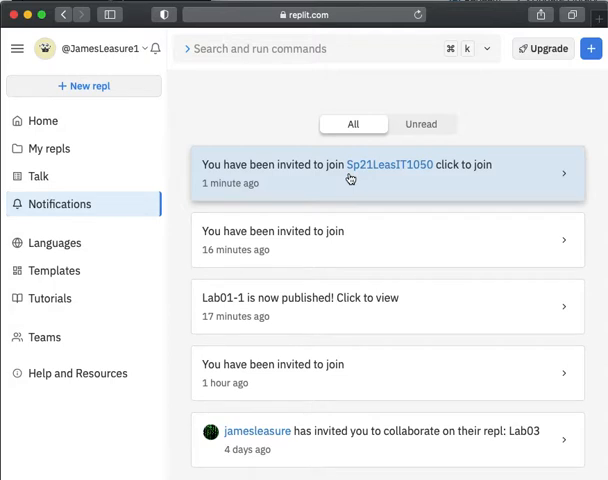
pyautogui.moveTo(366, 178)
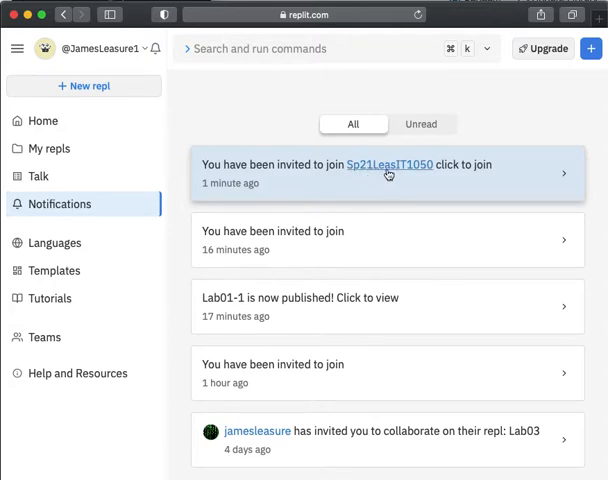
pyautogui.moveTo(400, 178)
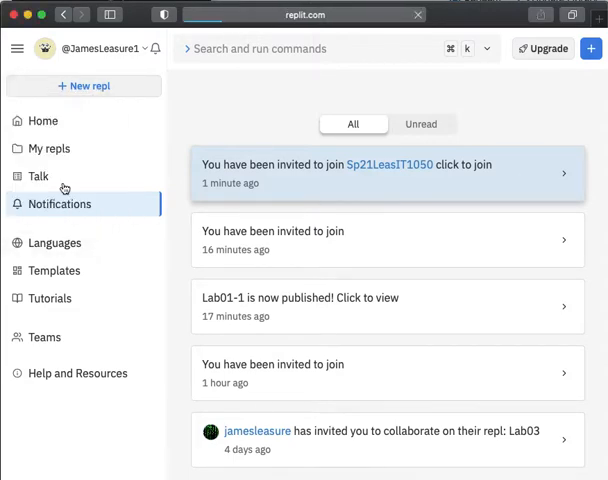
# Join Sp21LeasIT1050 from the invitation and view its page listing Lab01-1.
pyautogui.click(388, 164)
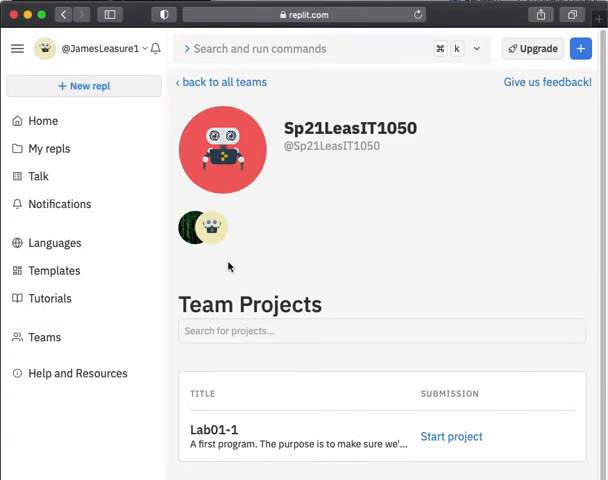
pyautogui.moveTo(188, 296)
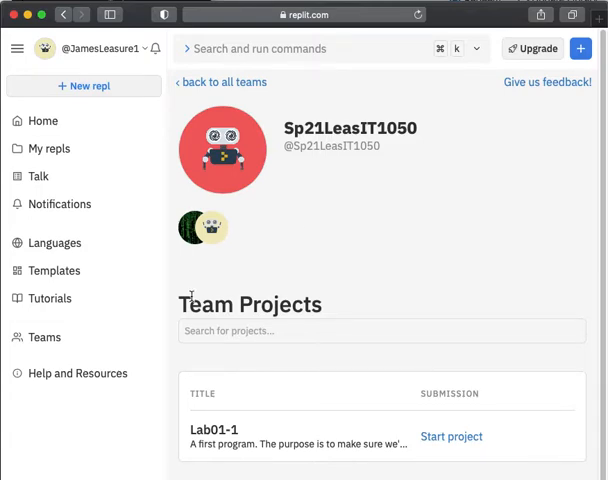
pyautogui.scroll(3)
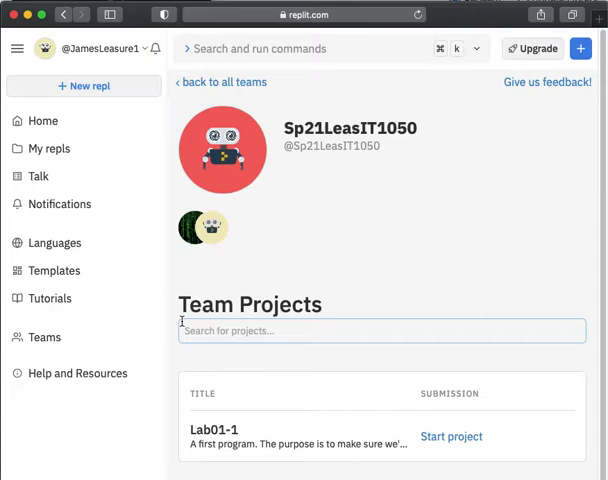
pyautogui.moveTo(174, 348)
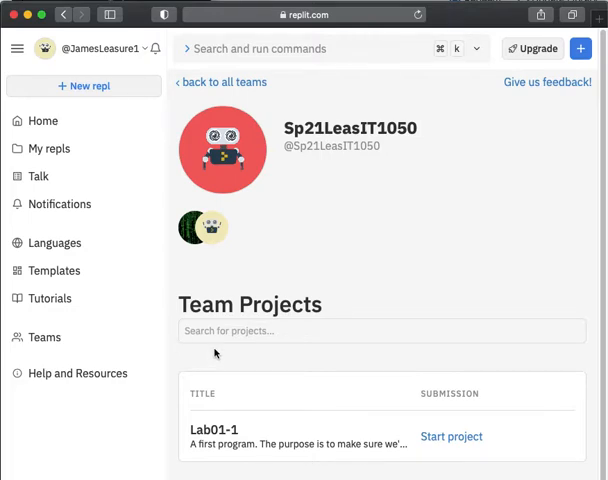
pyautogui.moveTo(44, 336)
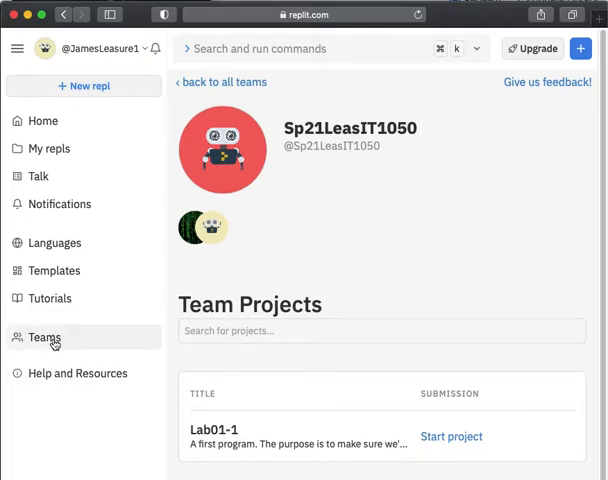
pyautogui.click(44, 336)
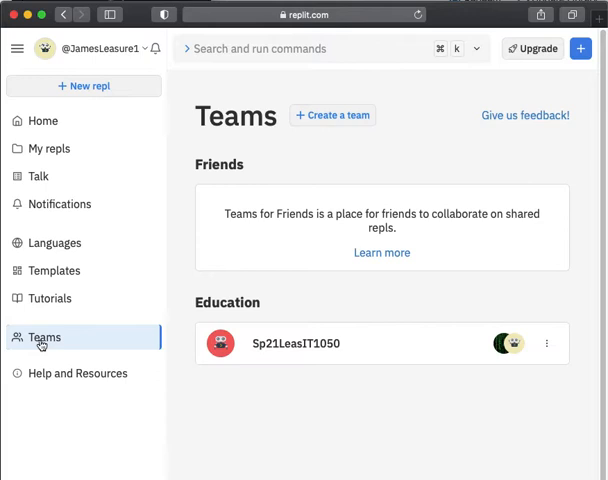
pyautogui.moveTo(232, 312)
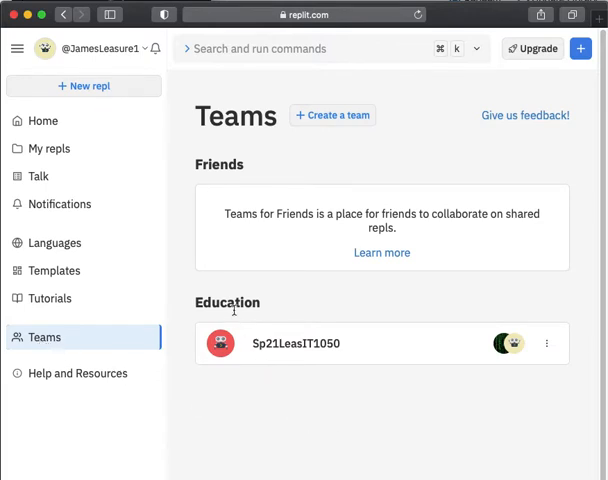
pyautogui.moveTo(220, 384)
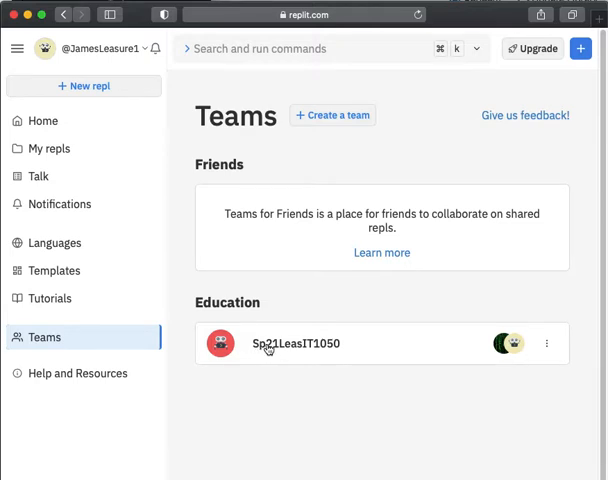
pyautogui.click(296, 344)
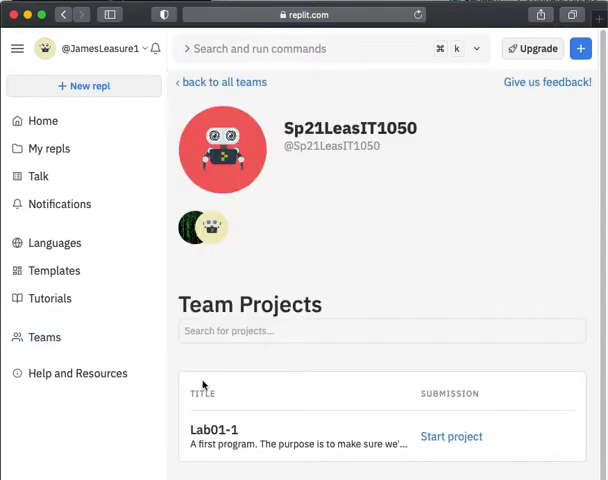
pyautogui.scroll(-3)
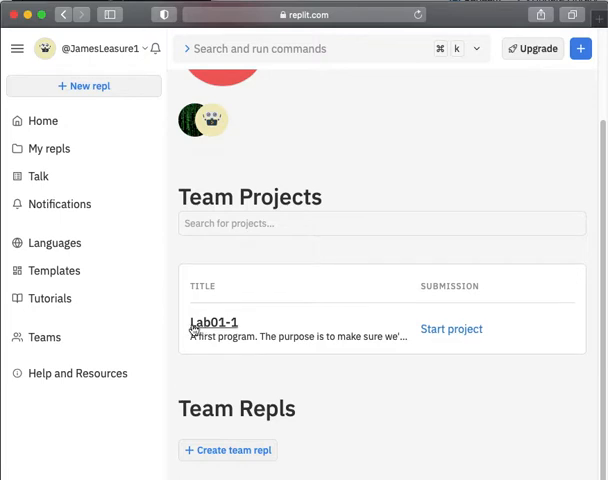
pyautogui.moveTo(172, 214)
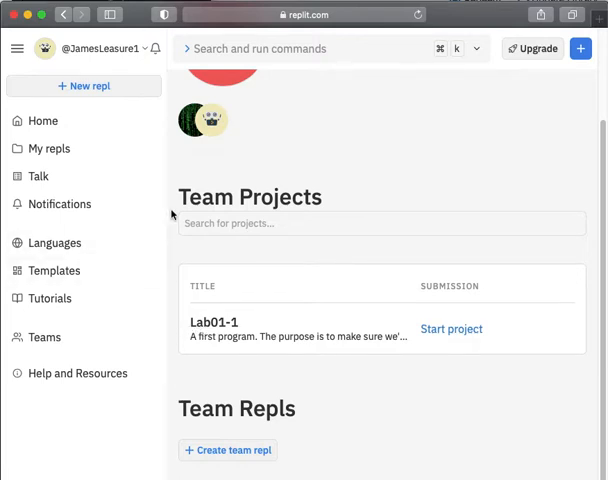
pyautogui.moveTo(216, 340)
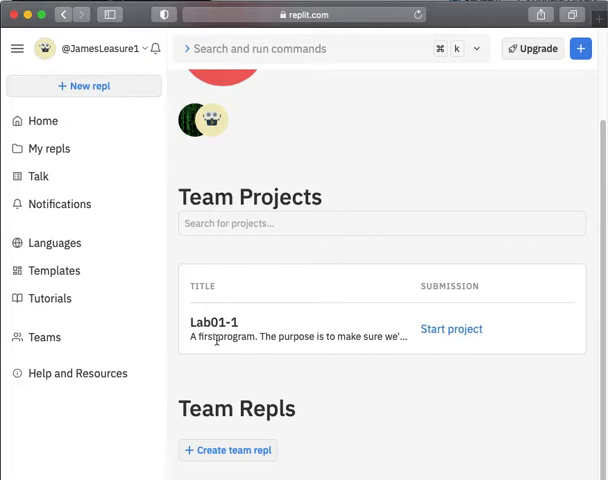
pyautogui.moveTo(200, 336)
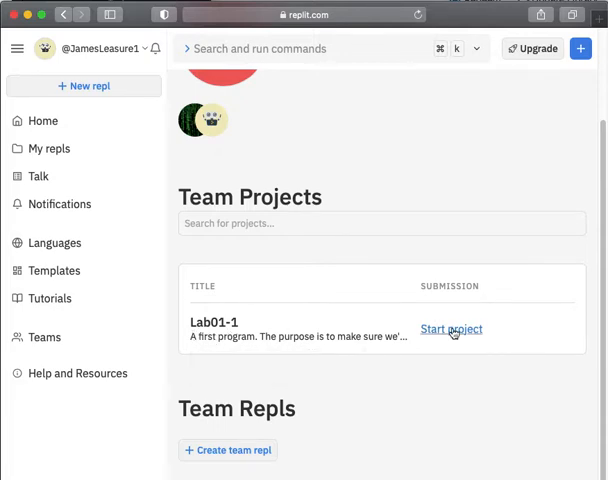
pyautogui.moveTo(92, 422)
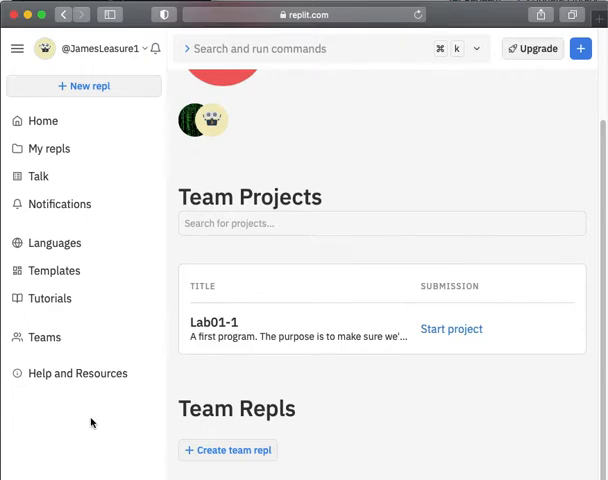
# Start the Lab01-1 project, opening its C# workspace with the main.cs Hello World template.
pyautogui.click(452, 328)
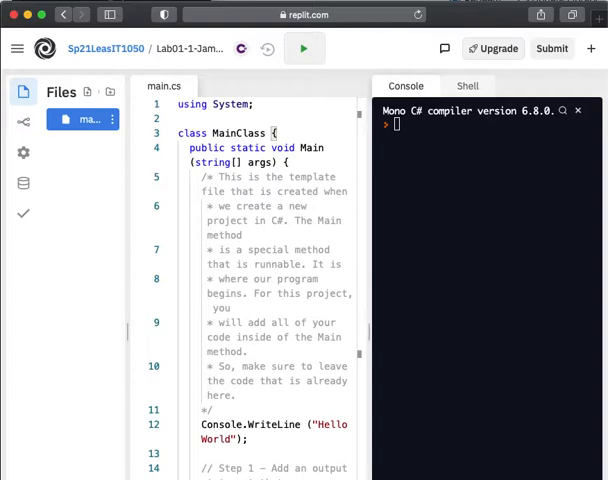
pyautogui.moveTo(118, 268)
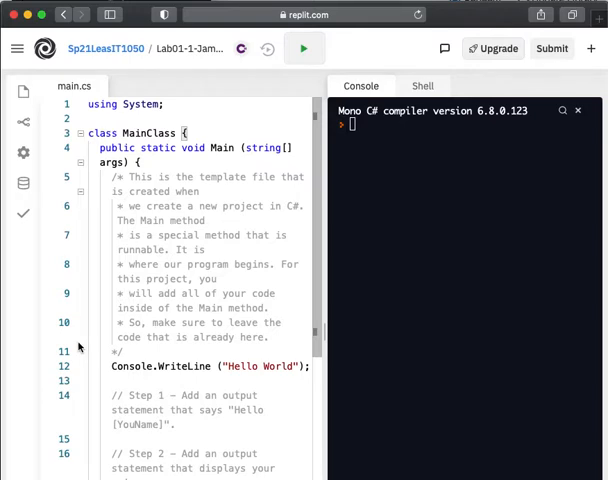
pyautogui.moveTo(234, 348)
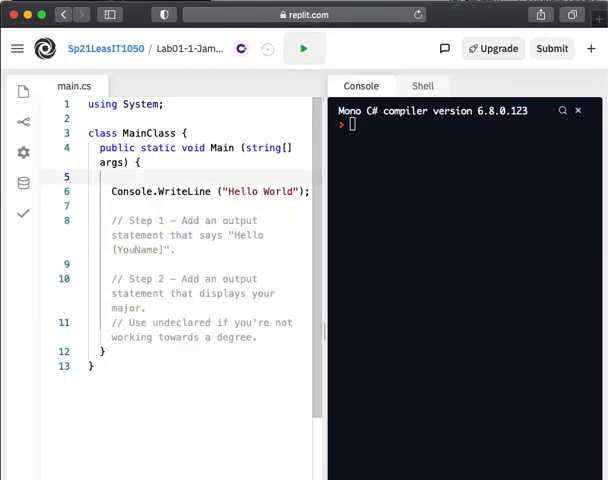
pyautogui.moveTo(332, 138)
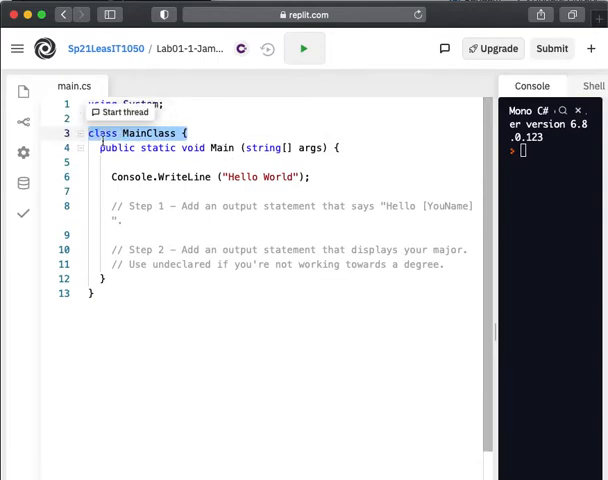
pyautogui.click(176, 120)
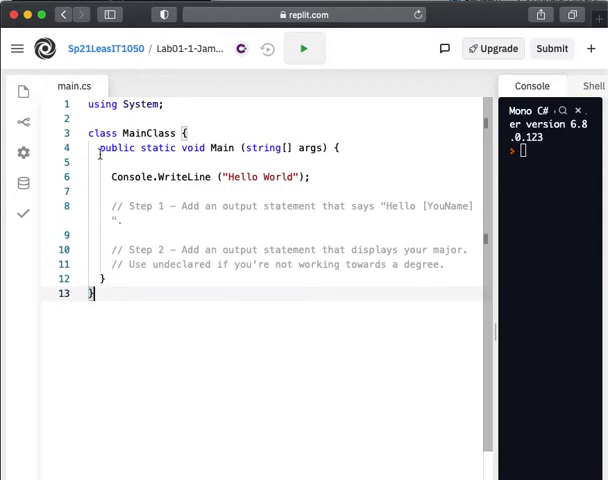
# Show the Files panel listing main.cs as the repl's only file.
pyautogui.click(24, 92)
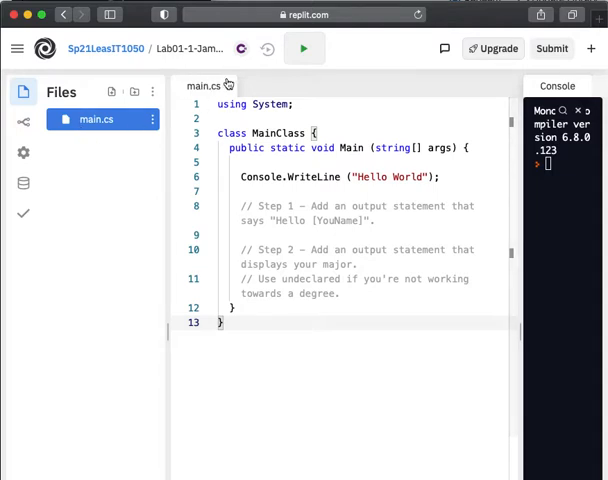
pyautogui.moveTo(158, 184)
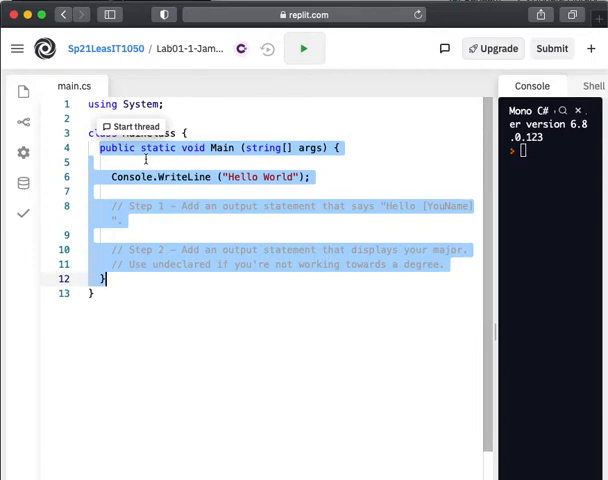
pyautogui.click(112, 176)
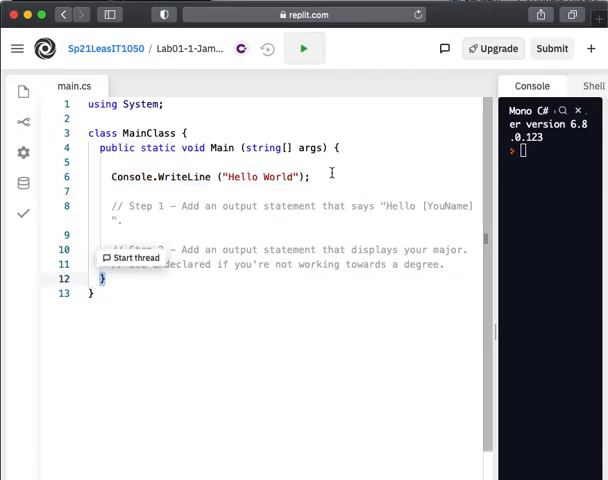
# Add Console.WriteLine("Hello IT 1050 Students!"); on a new line below Hello World, using autocomplete.
pyautogui.press('enter')
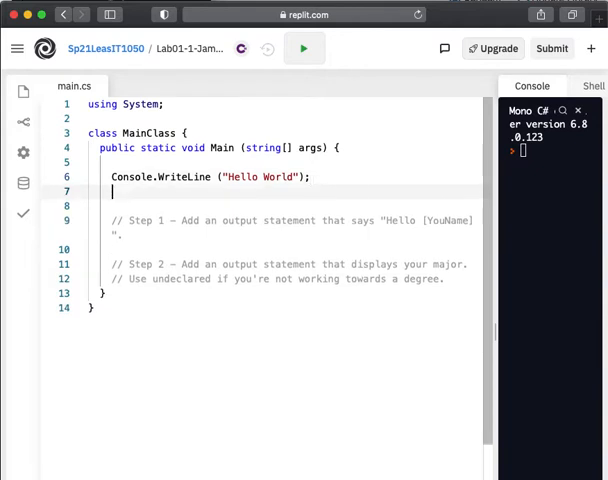
pyautogui.write('Conso')
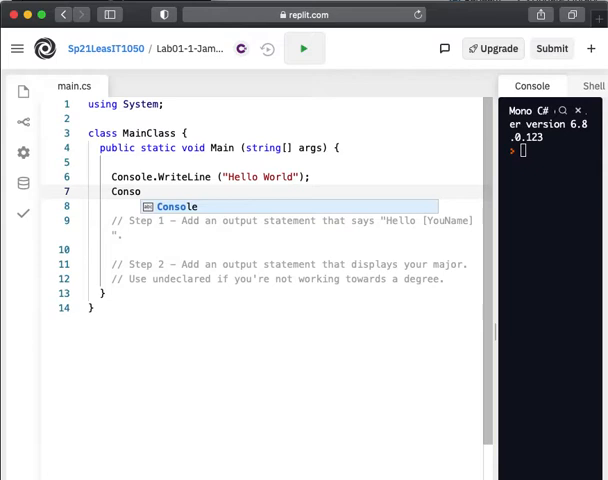
pyautogui.press('Backspace')
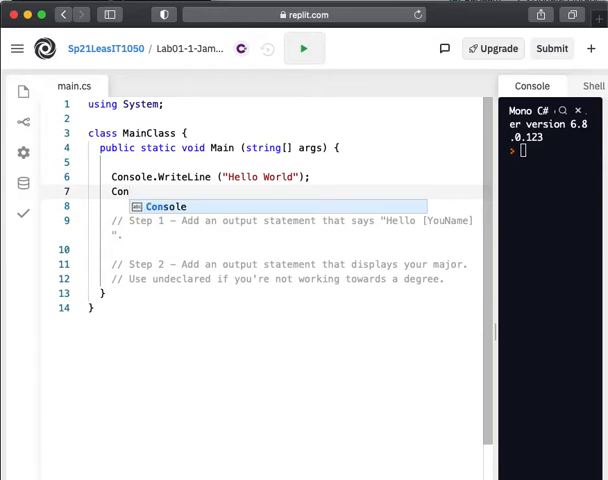
pyautogui.press('Backspace')
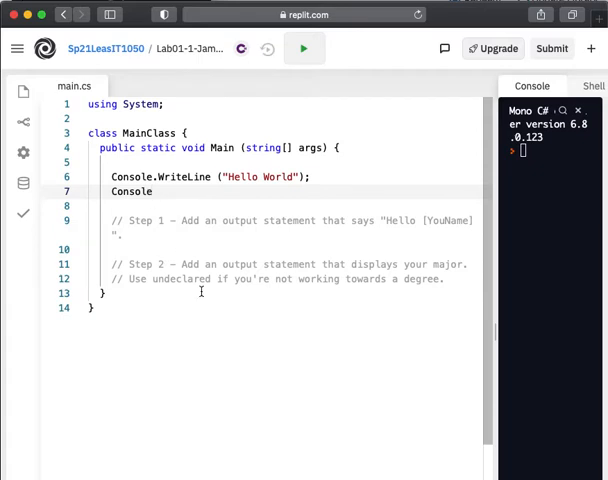
pyautogui.write('.')
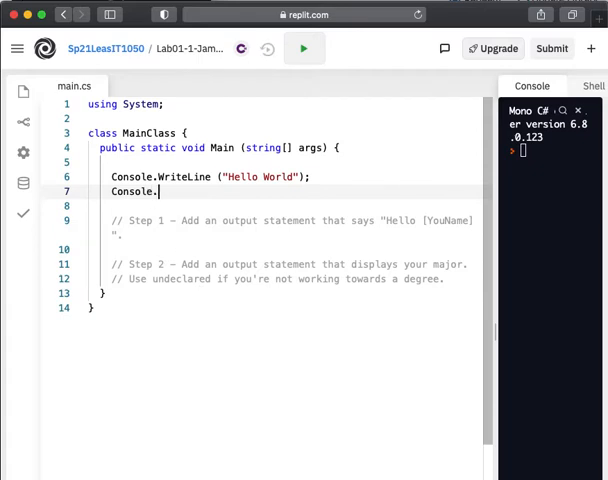
pyautogui.write('W')
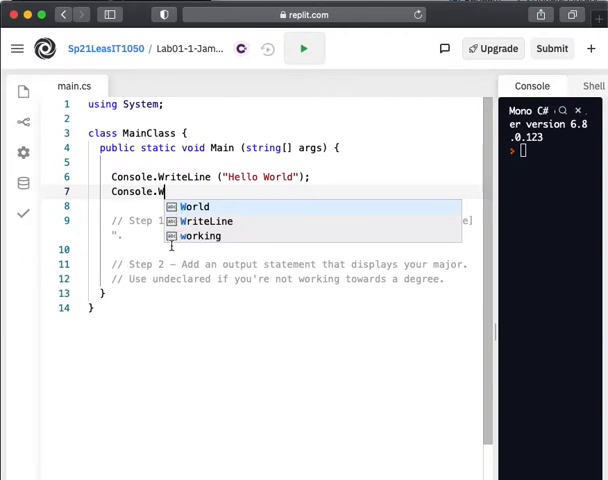
pyautogui.click(204, 220)
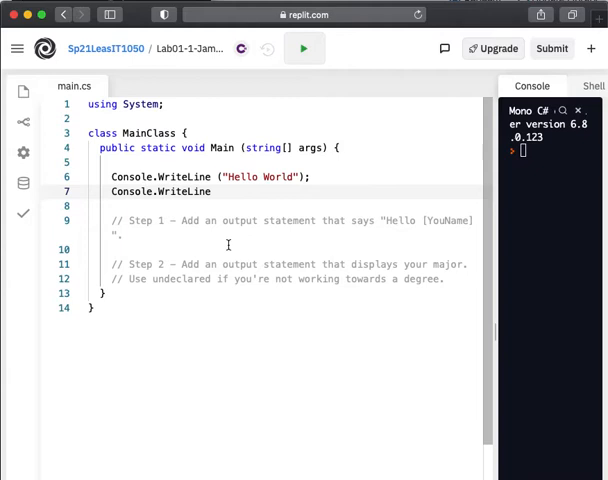
pyautogui.write('()')
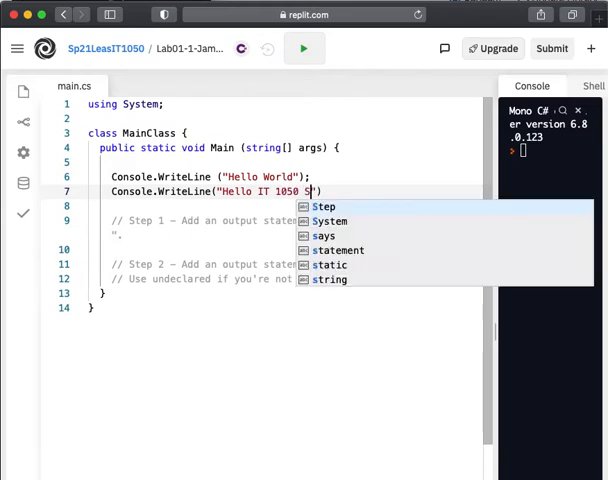
pyautogui.write('tudents!")')
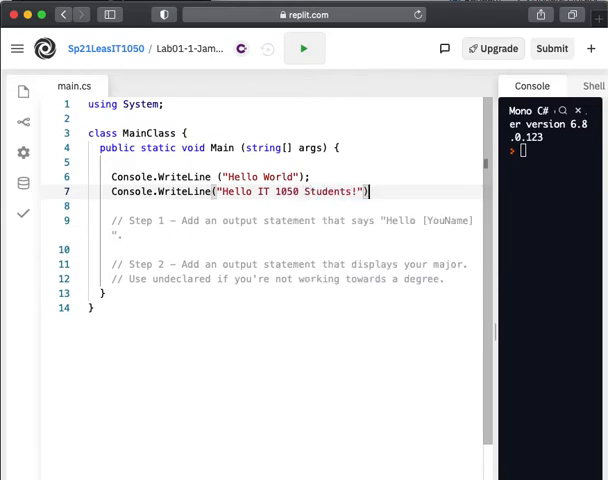
pyautogui.write(';')
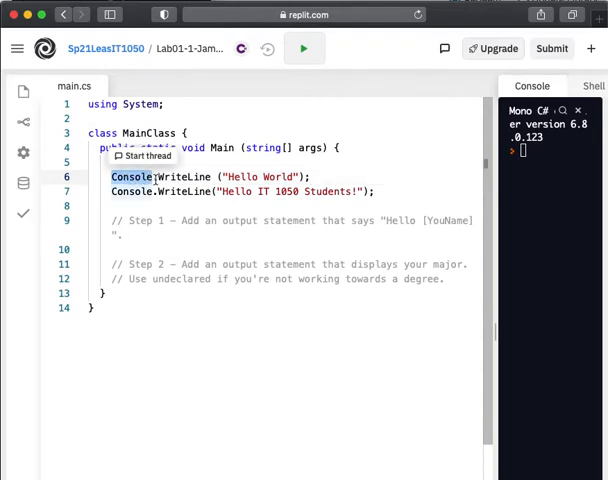
# Select the word Console in the new WriteLine statement to highlight it.
pyautogui.doubleClick(184, 176)
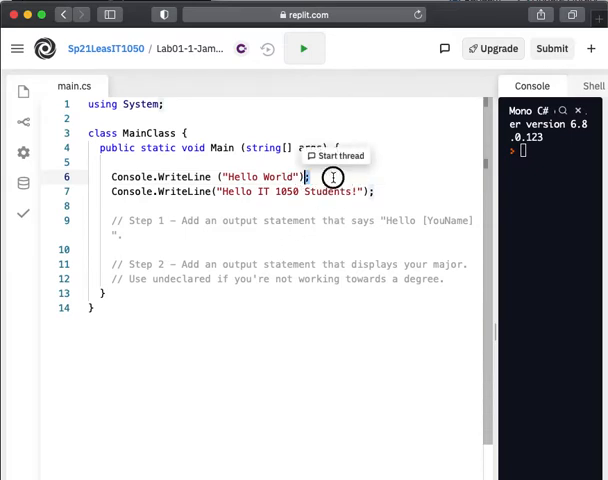
pyautogui.moveTo(328, 176)
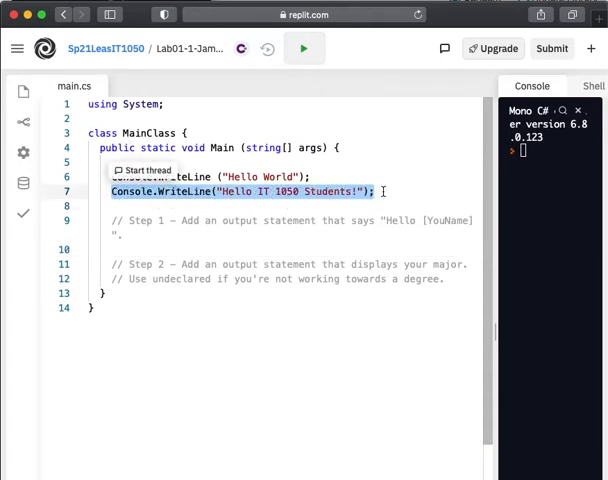
pyautogui.moveTo(490, 192)
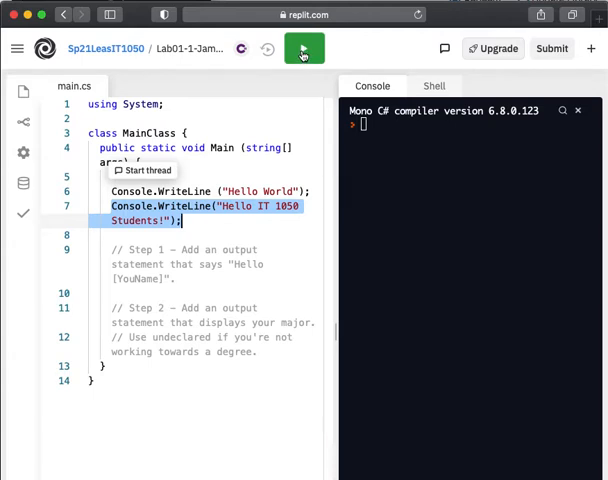
# Run the program to print both greetings, then add blank lines under the Step 1 and Step 2 comments.
pyautogui.click(304, 48)
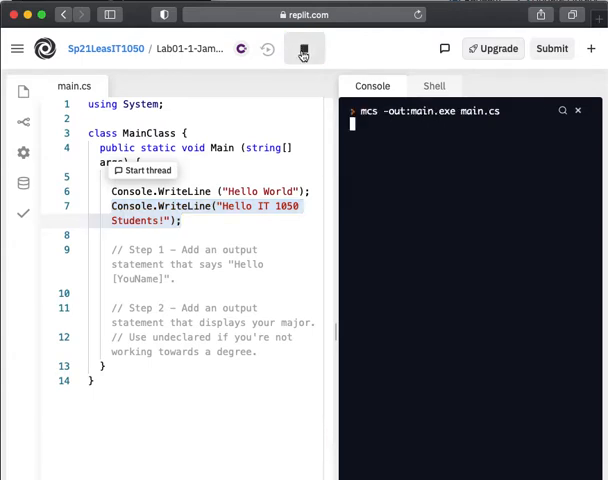
pyautogui.click(304, 48)
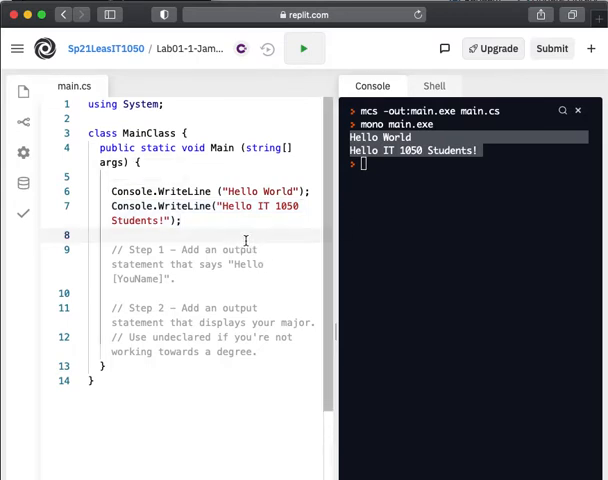
pyautogui.click(158, 292)
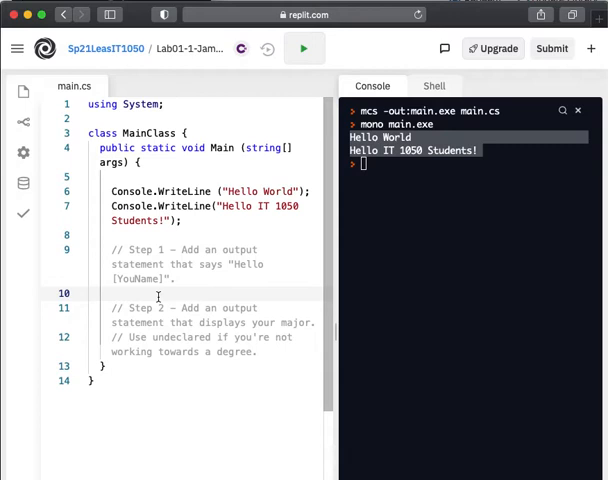
pyautogui.press('Enter')
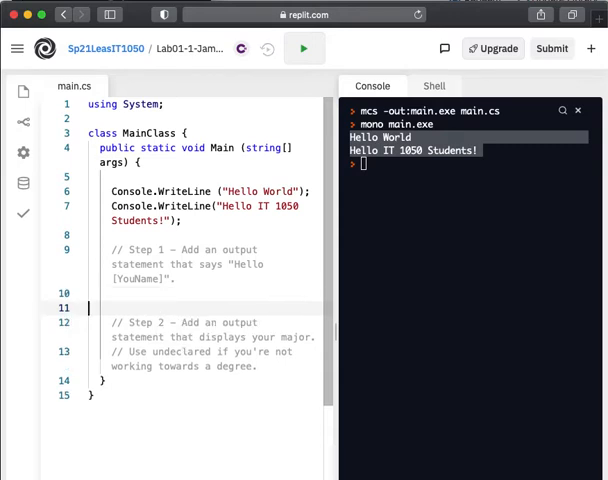
pyautogui.click(112, 292)
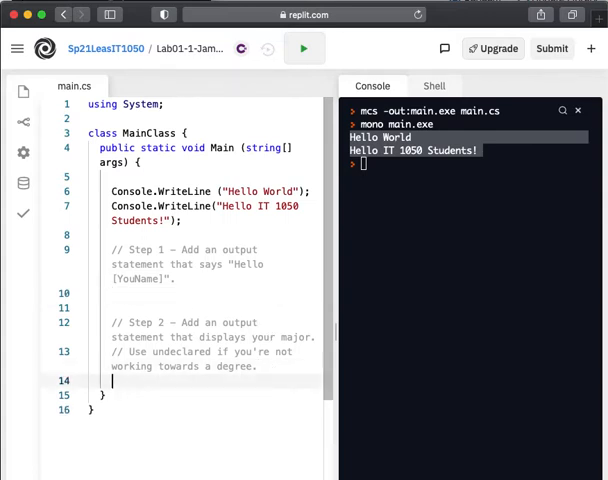
pyautogui.moveTo(326, 274)
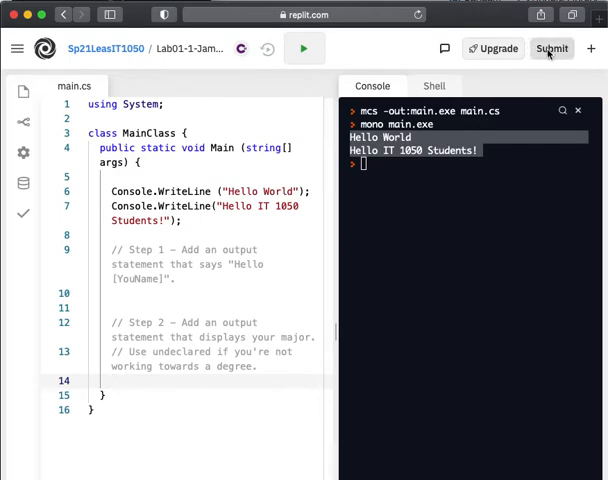
# Submit the Lab01-1 repl for review, returning to the Sp21LeasIT1050 team page.
pyautogui.click(552, 48)
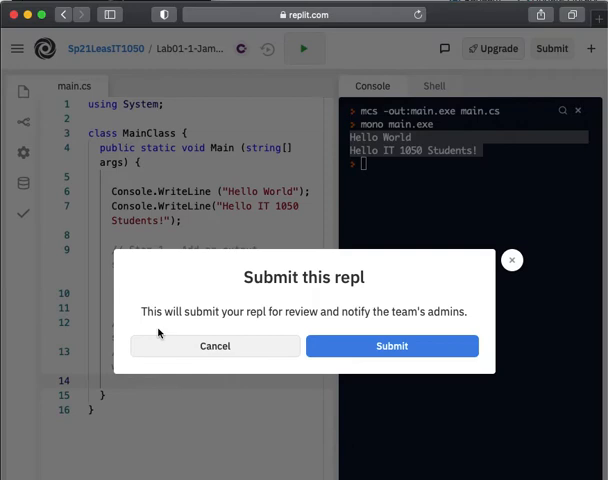
pyautogui.moveTo(392, 346)
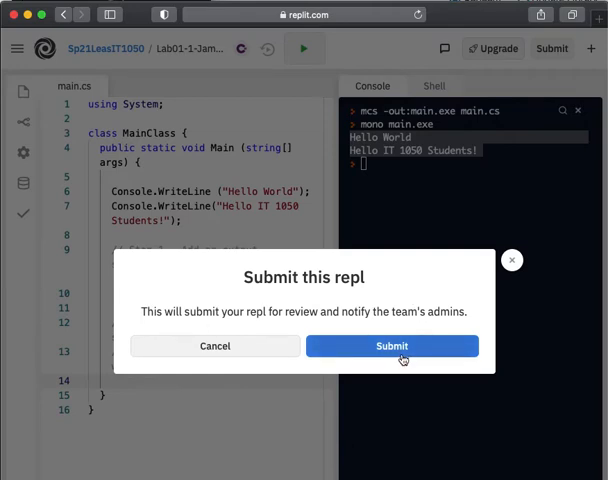
pyautogui.click(392, 346)
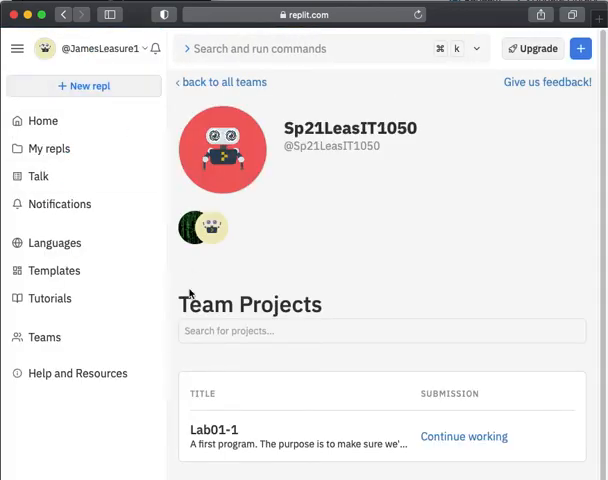
# Reopen Lab01-1 from Team Projects via Continue working.
pyautogui.scroll(-3)
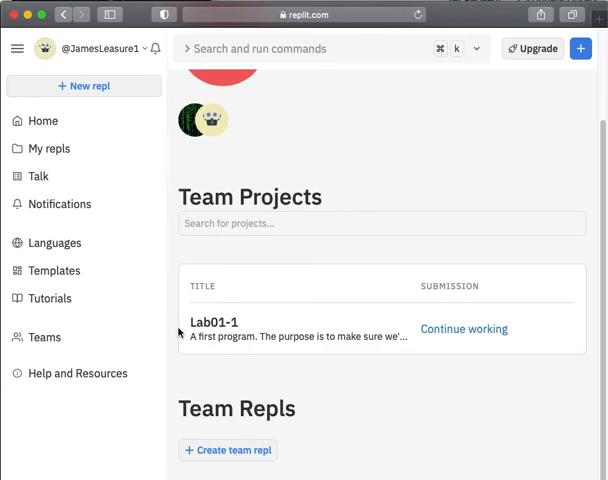
pyautogui.moveTo(348, 378)
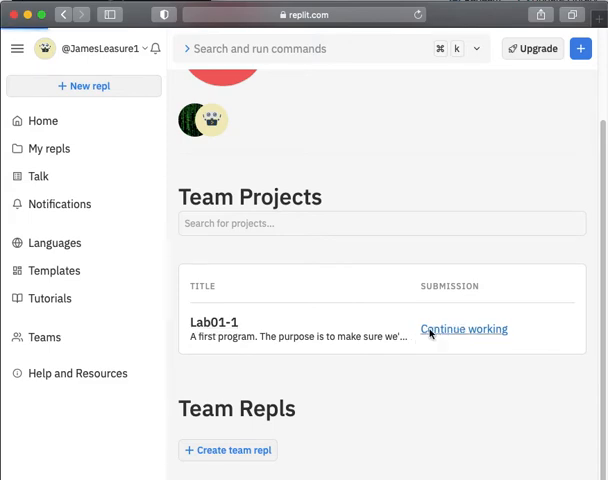
pyautogui.click(464, 328)
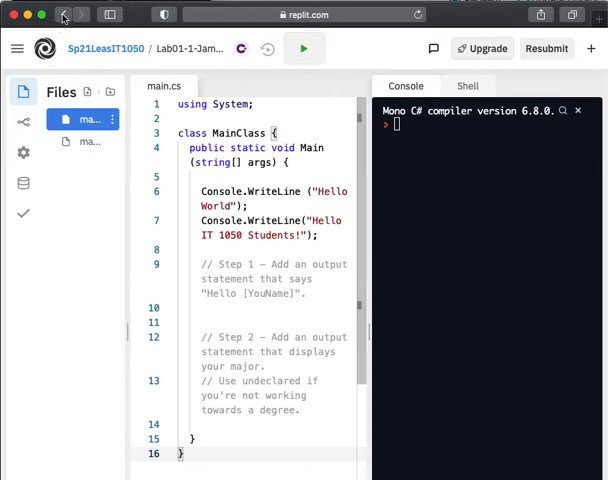
# Return to the Sp21LeasIT1050 team page where Lab01-1 shows 'Continue working'.
pyautogui.click(62, 14)
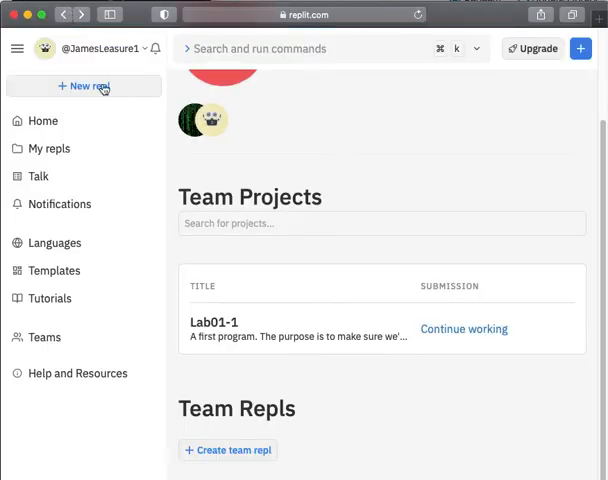
pyautogui.moveTo(170, 300)
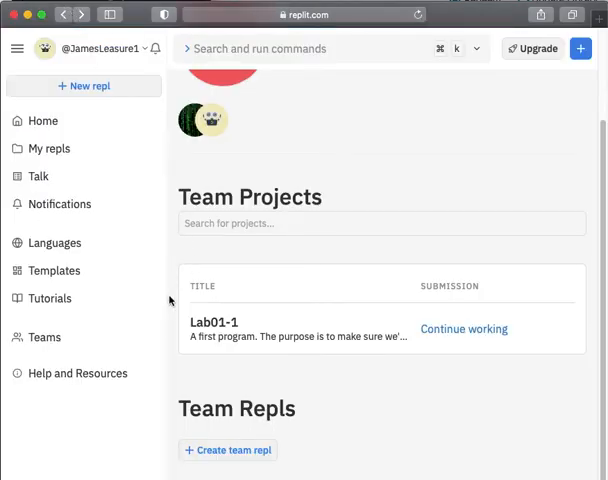
pyautogui.moveTo(188, 376)
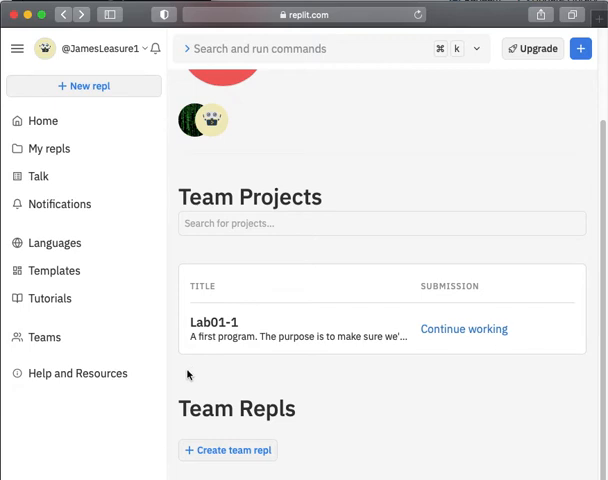
pyautogui.scroll(3)
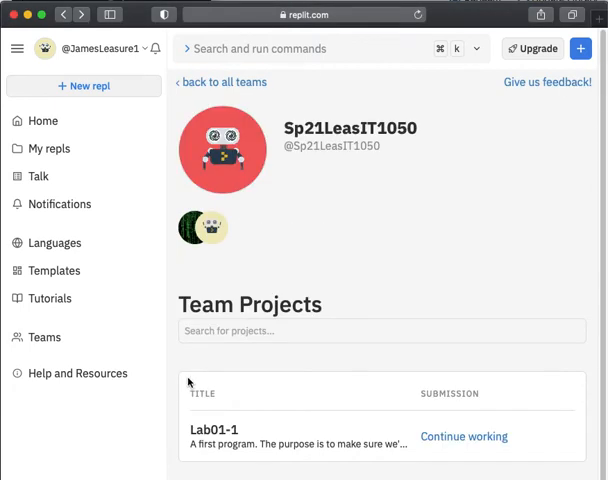